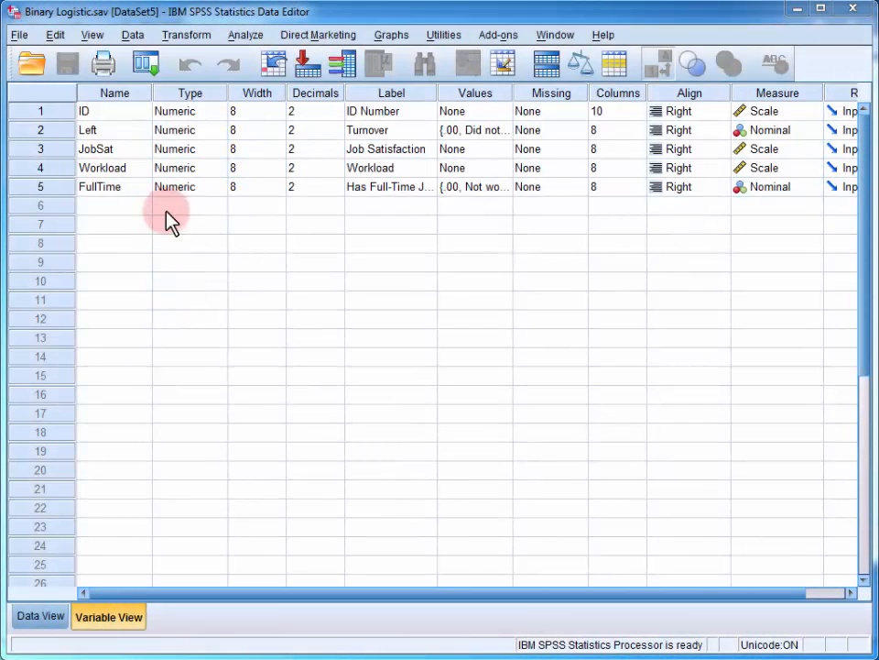
mouse_move(168, 150)
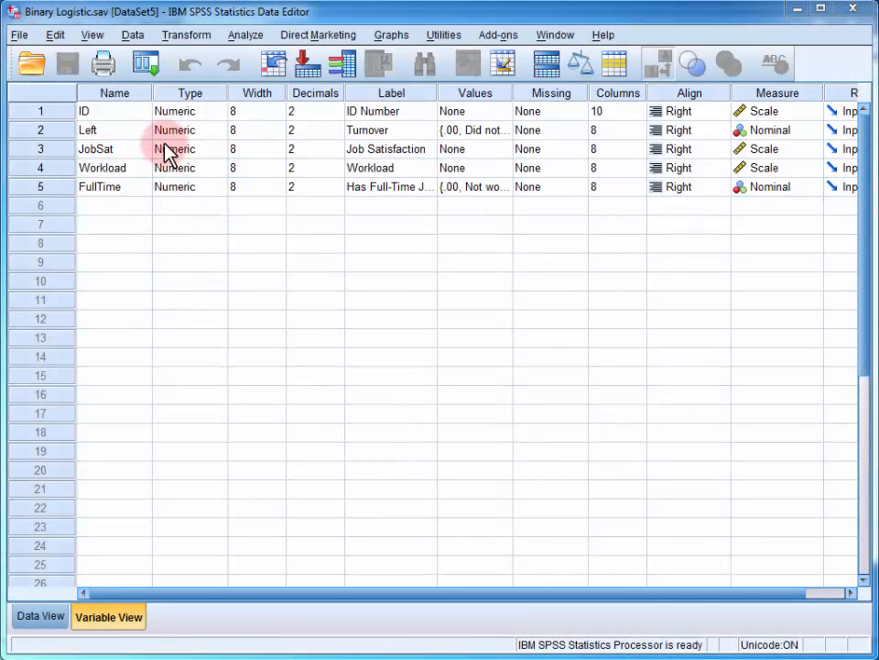
mouse_move(146, 193)
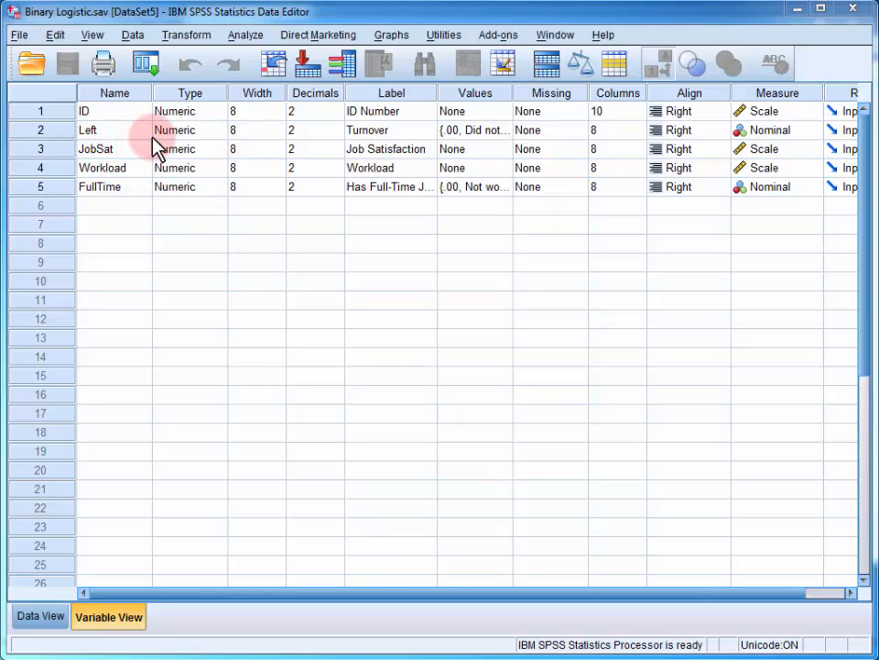
mouse_move(154, 158)
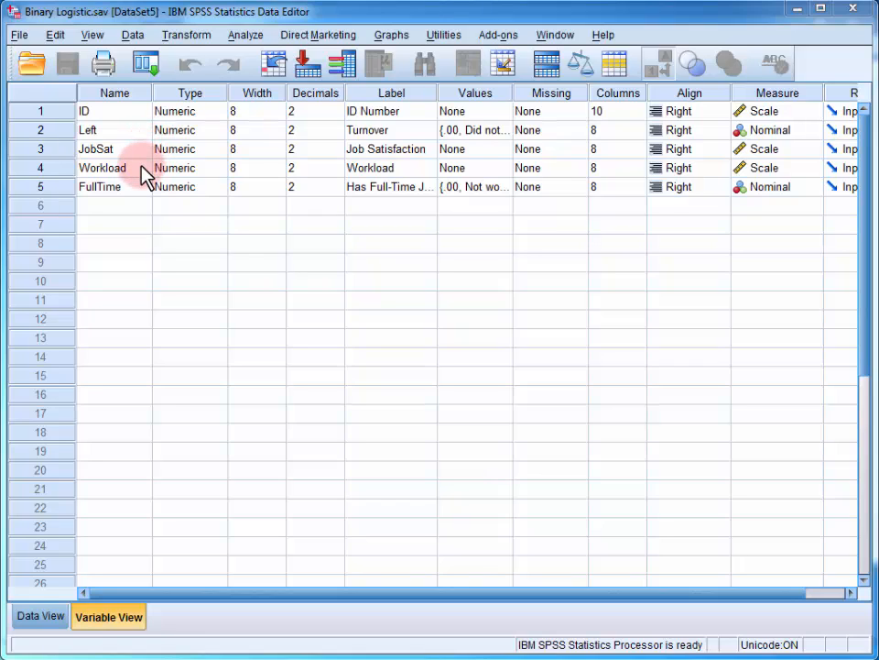
mouse_move(137, 198)
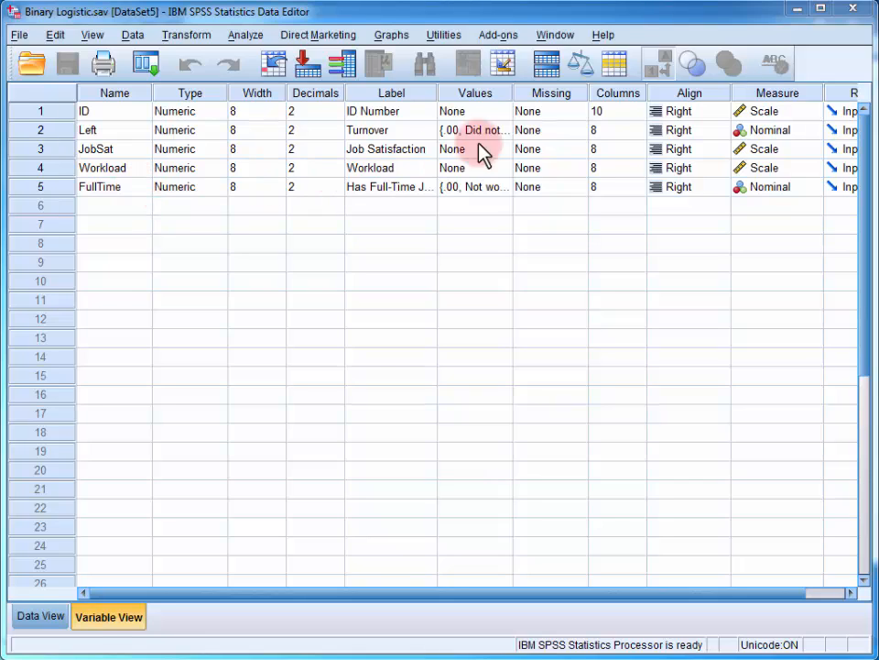
mouse_move(696, 137)
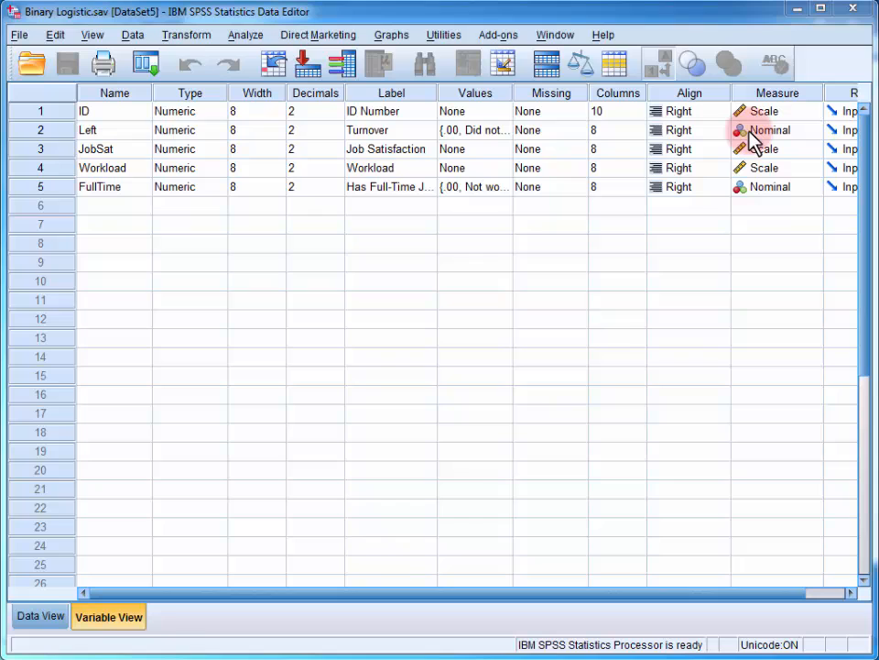
mouse_move(326, 357)
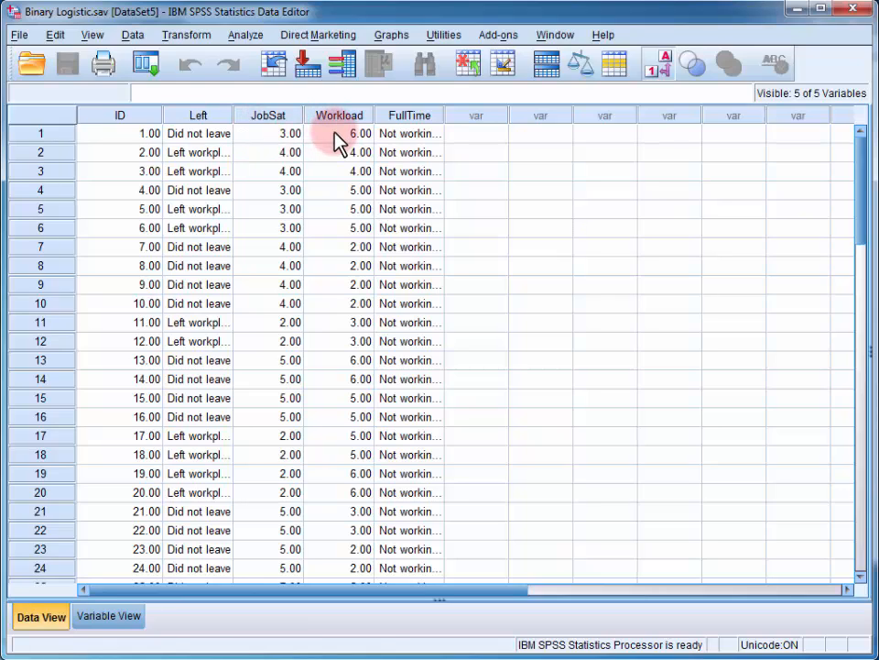
mouse_move(399, 140)
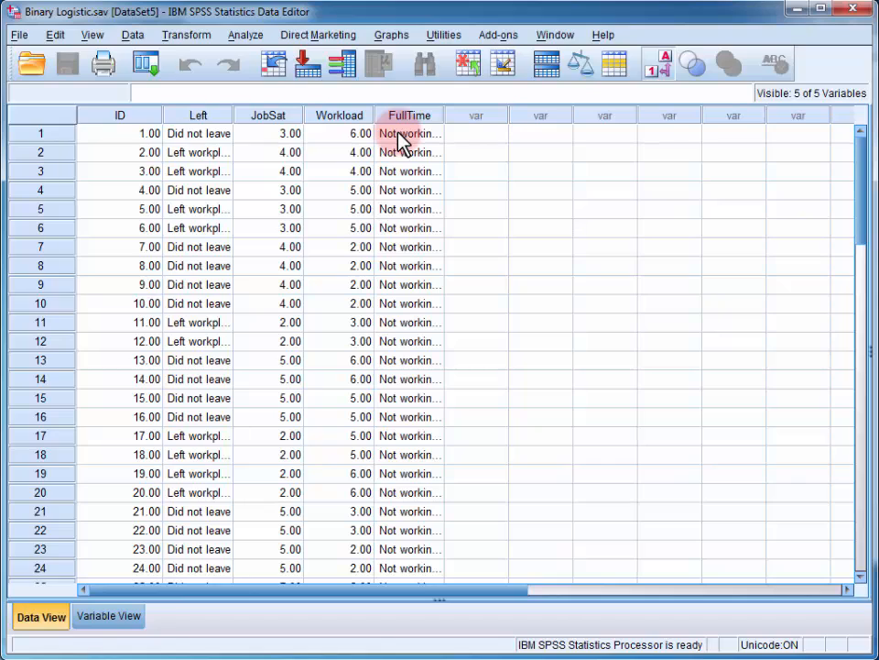
mouse_move(370, 132)
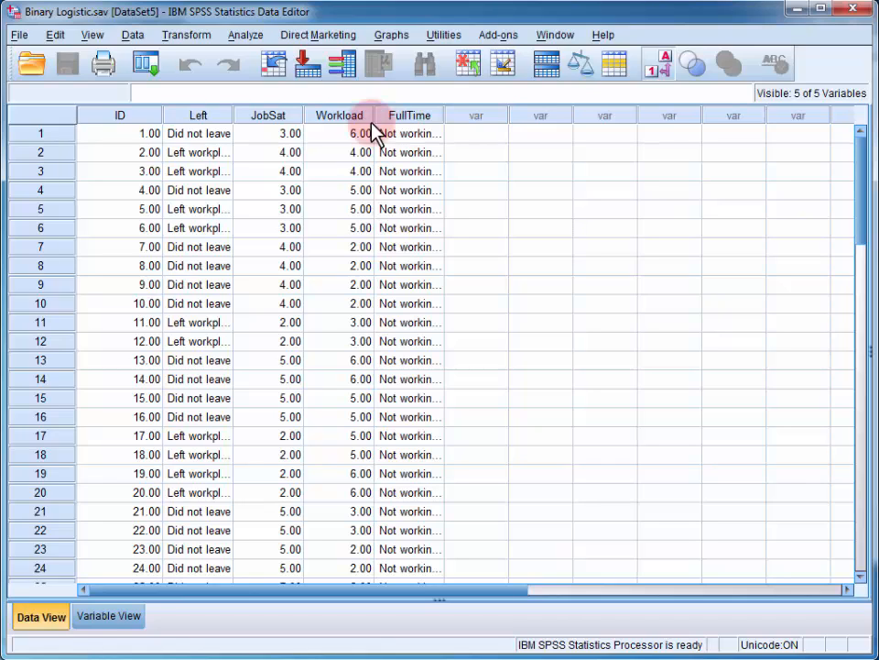
- Bring up the Analyze menu to reach the regression procedures
left_click(245, 35)
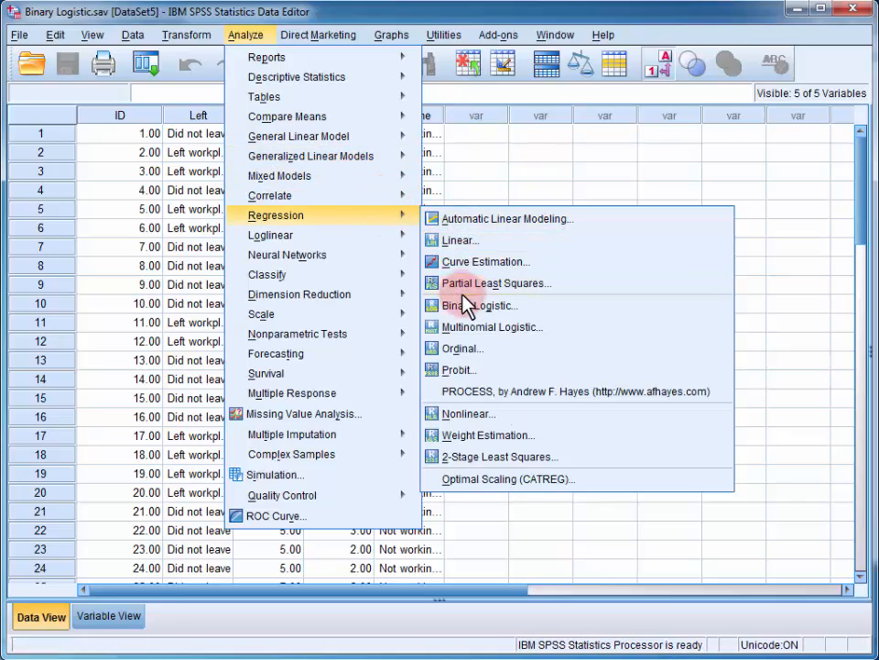
- Start Binary Logistic with Turnover as dependent and JobSat, Workload, FullTime as covariates
left_click(477, 304)
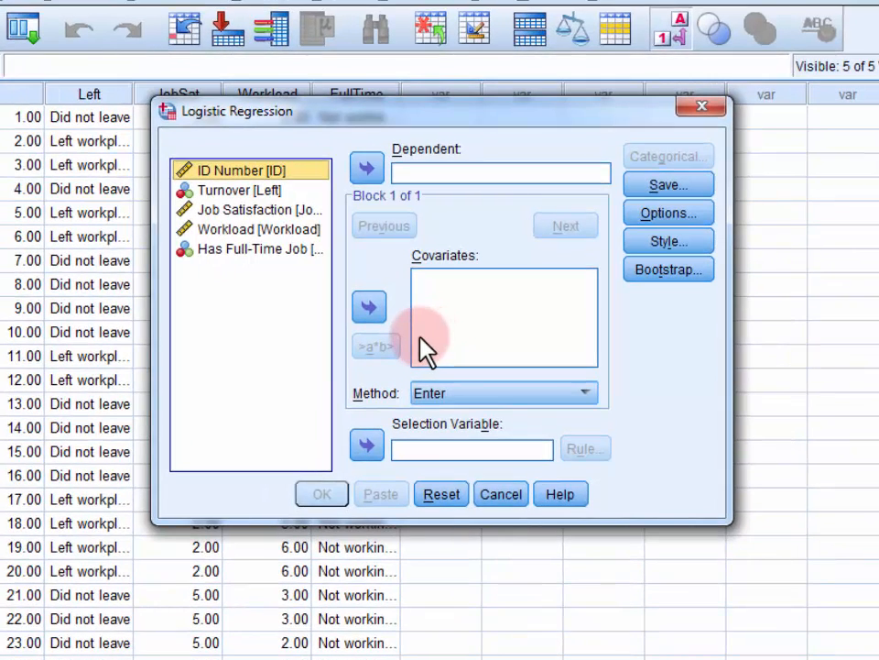
mouse_move(348, 284)
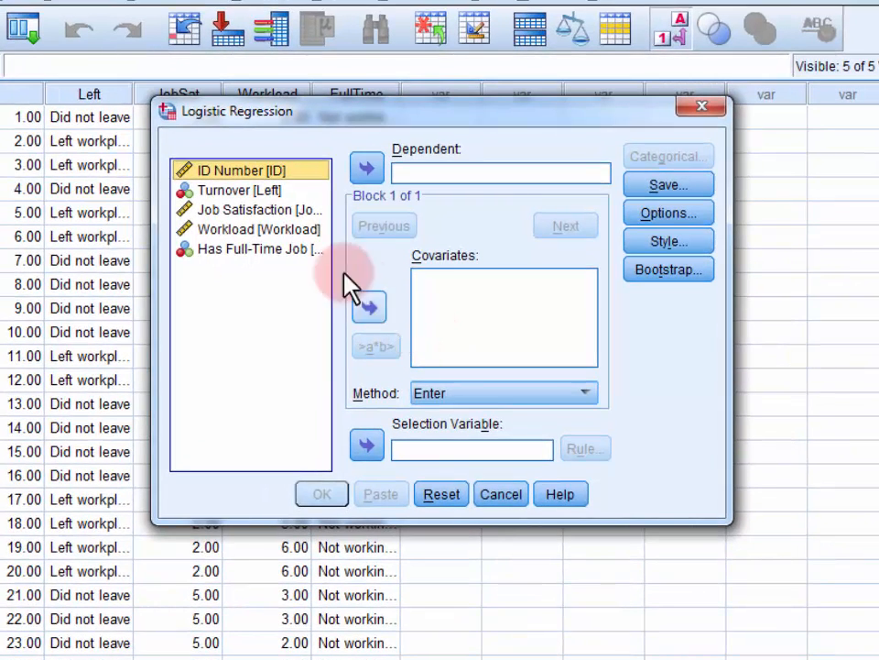
left_click(249, 189)
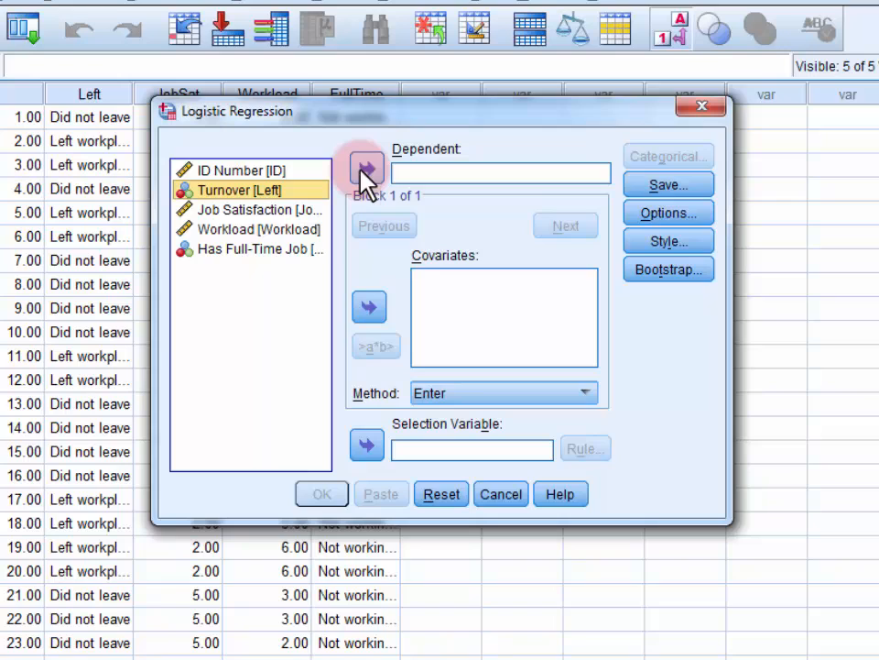
left_click(370, 169)
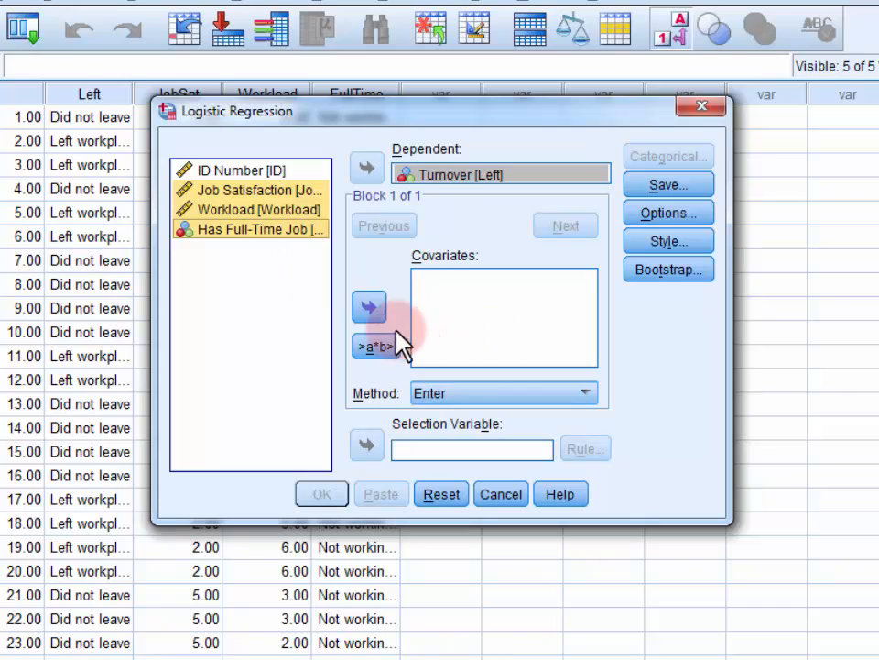
left_click(370, 308)
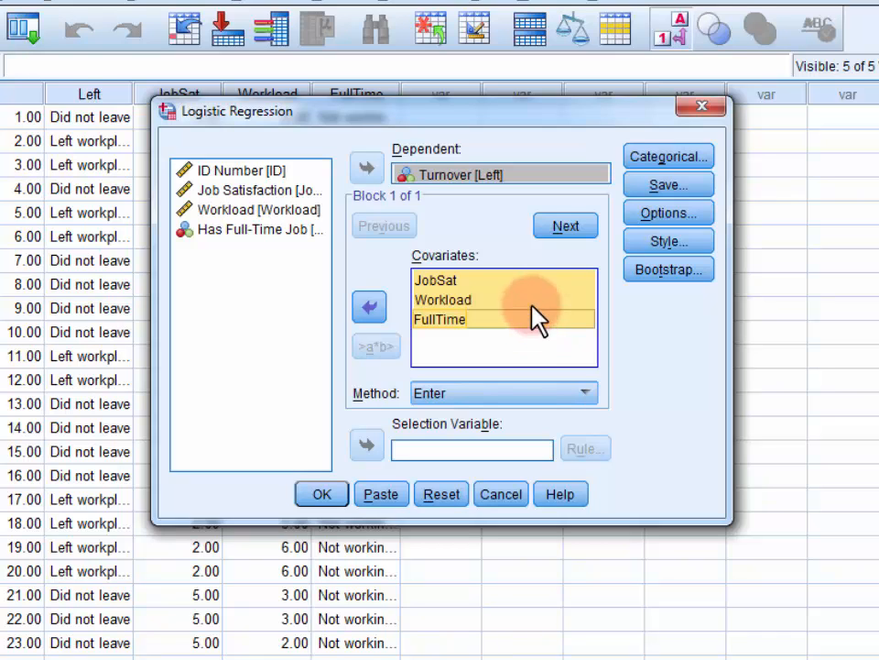
mouse_move(667, 156)
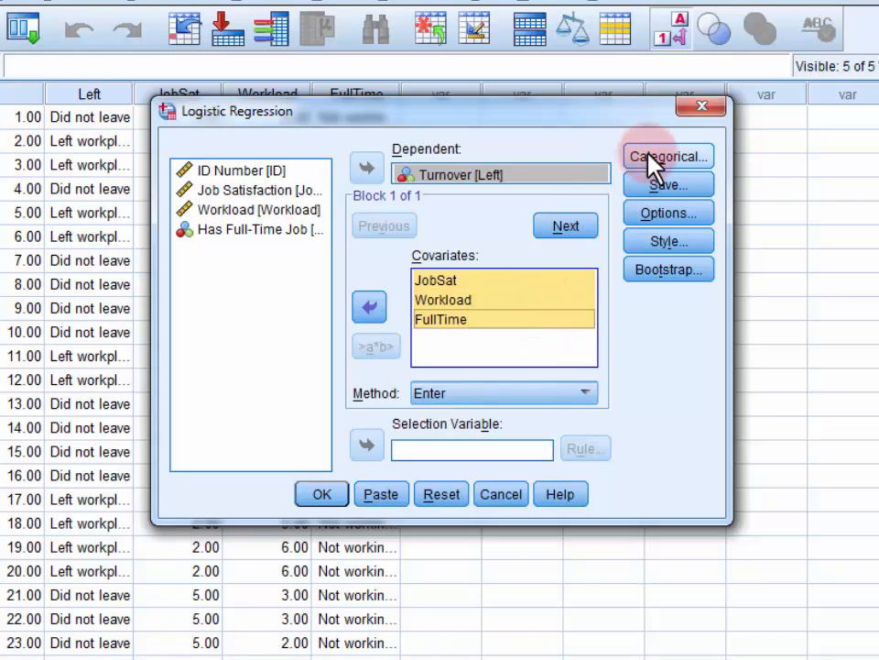
- Define FullTime as a categorical covariate with indicator contrast, first category as reference
left_click(667, 156)
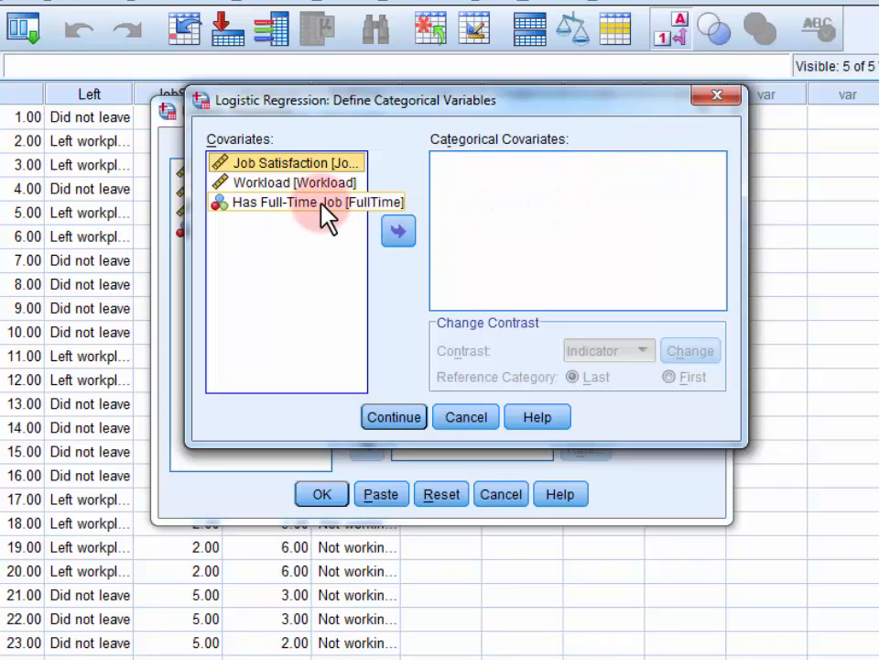
left_click(293, 201)
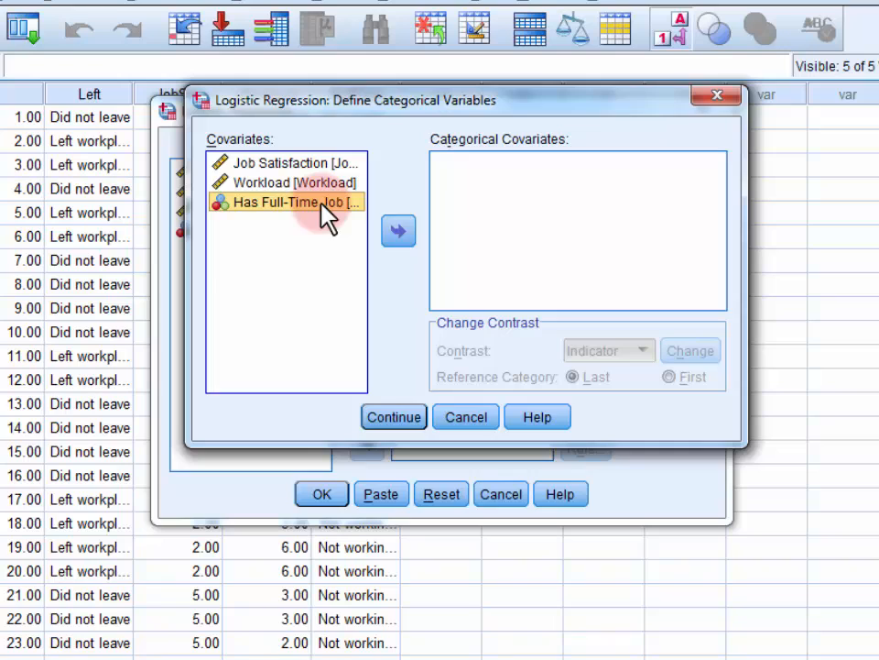
left_click(398, 231)
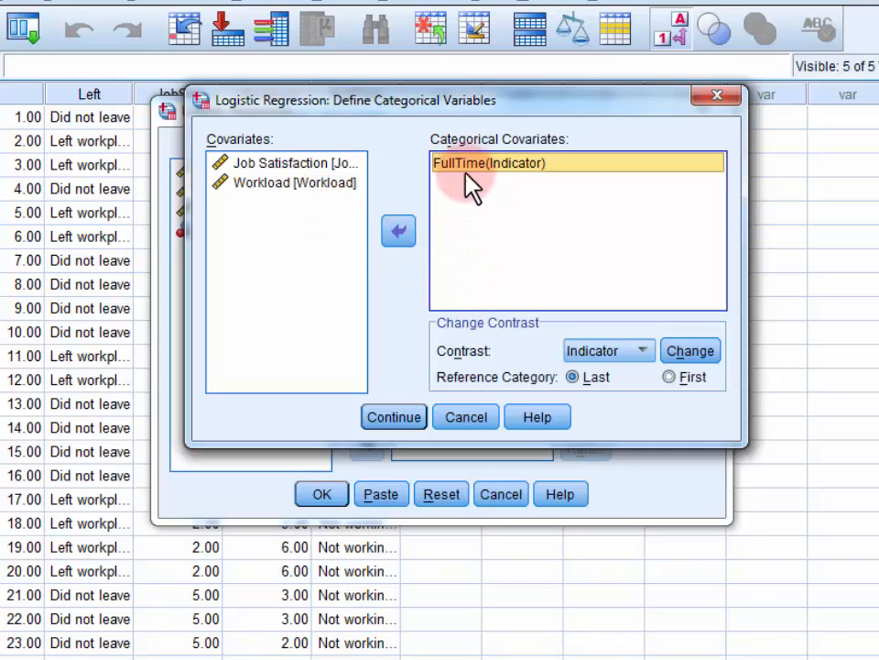
mouse_move(412, 169)
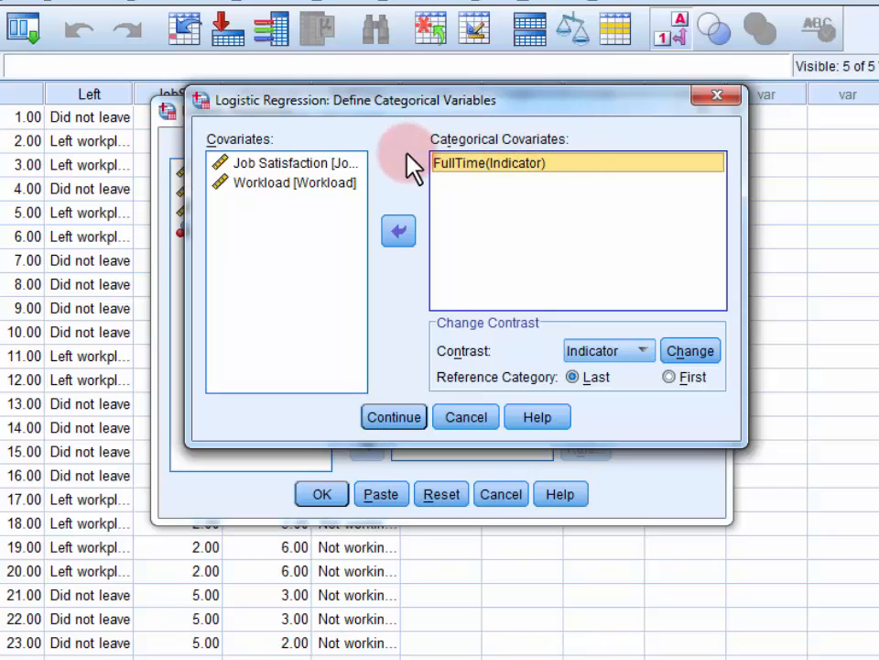
mouse_move(553, 378)
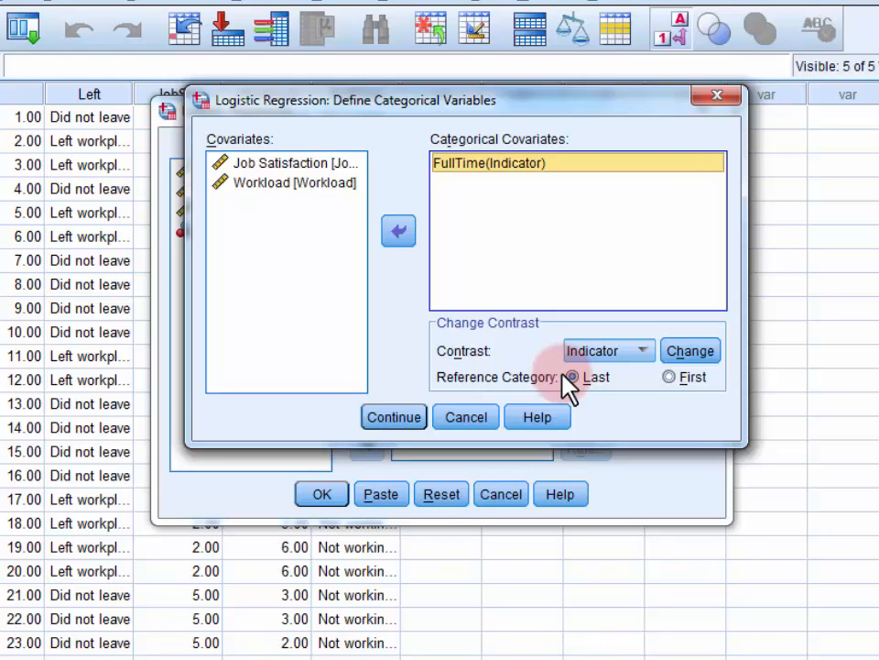
left_click(667, 377)
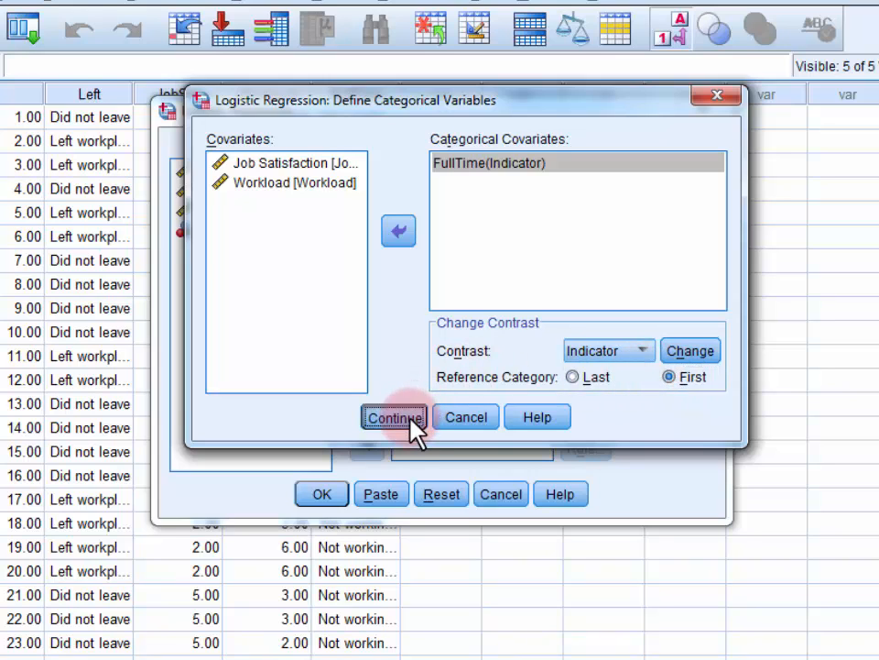
- Request classification plots, Hosmer-Lemeshow test, casewise residuals and 95% CI for exp(B)
left_click(394, 418)
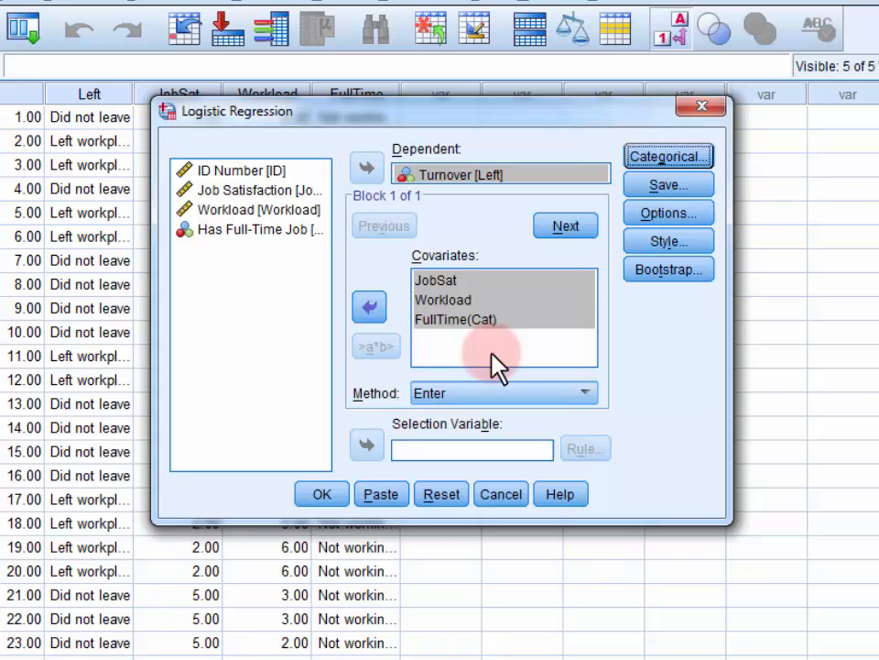
mouse_move(663, 213)
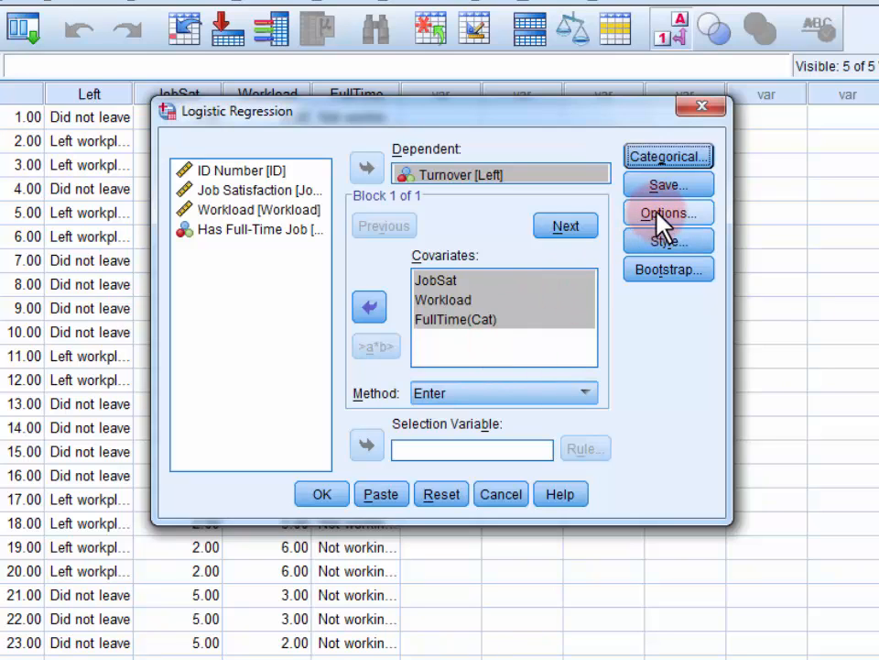
left_click(667, 212)
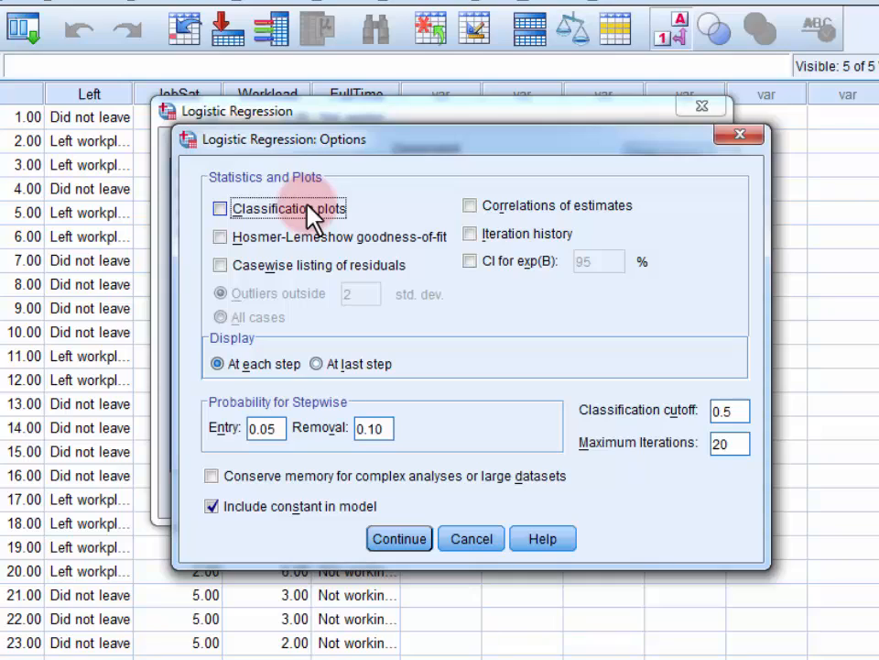
left_click(220, 209)
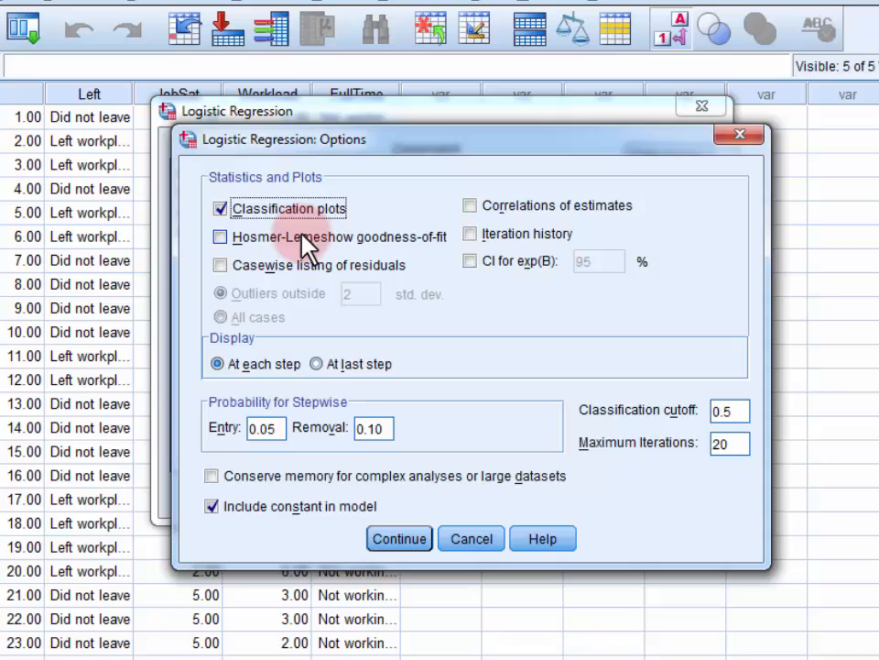
left_click(219, 236)
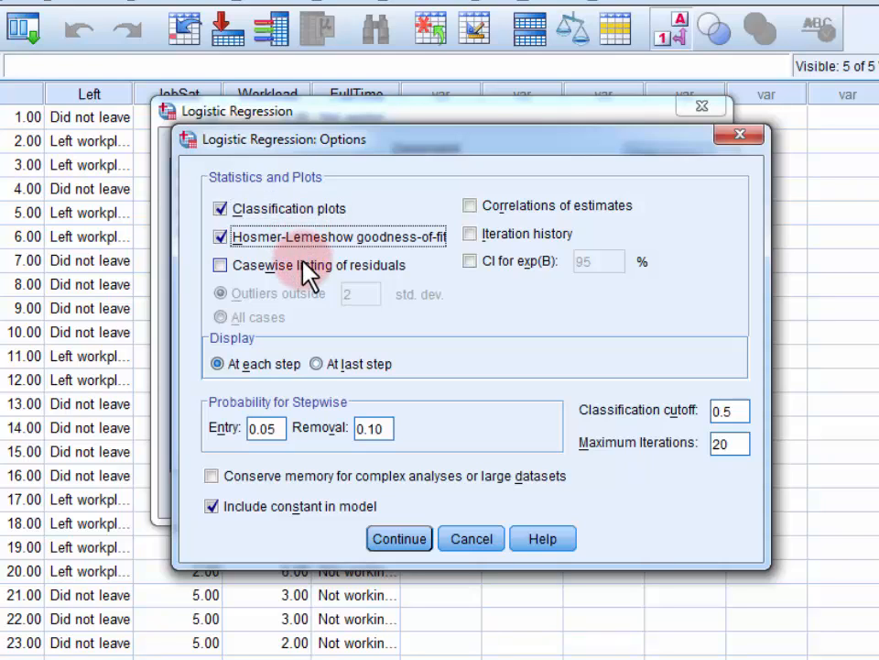
left_click(220, 264)
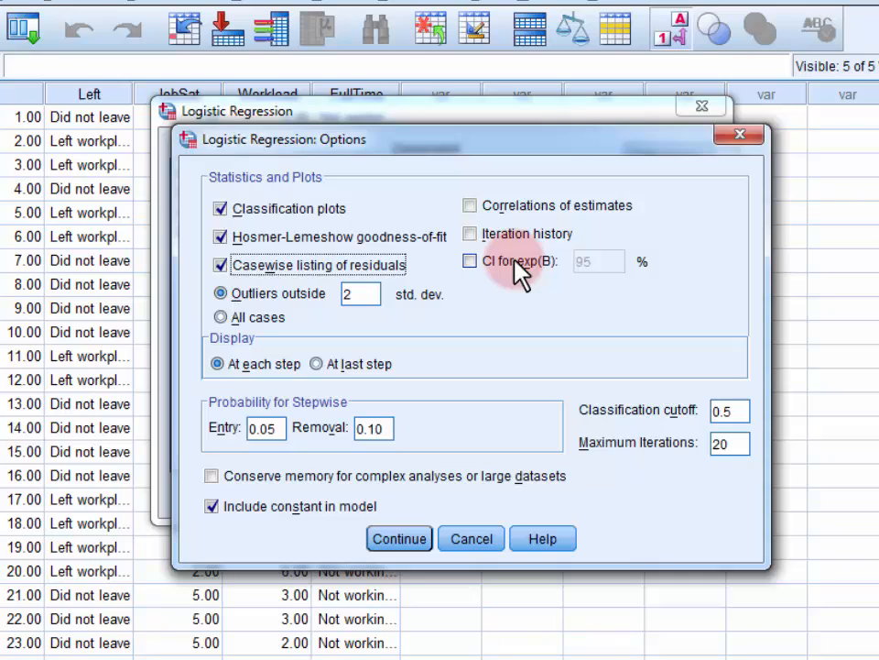
left_click(469, 260)
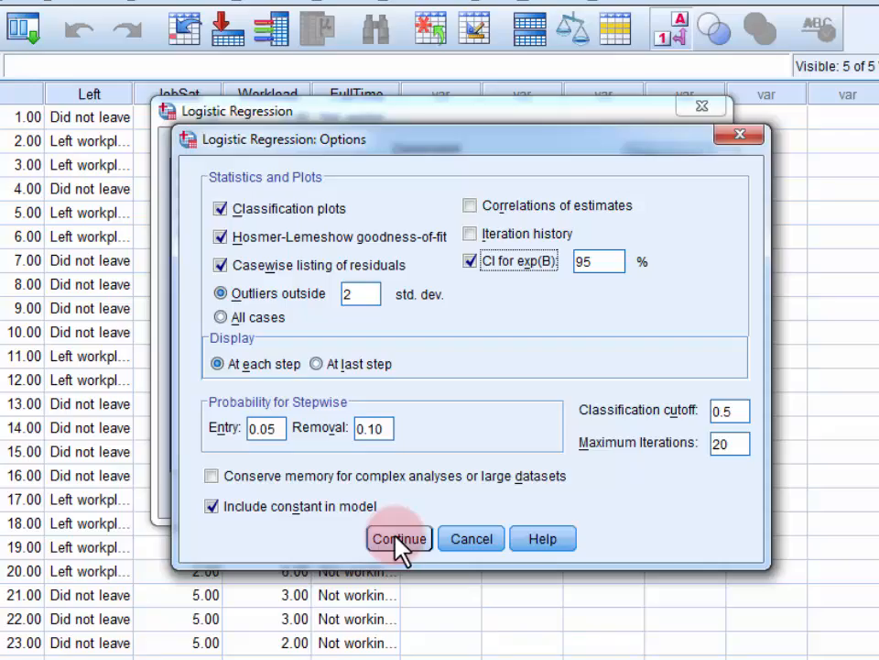
left_click(400, 539)
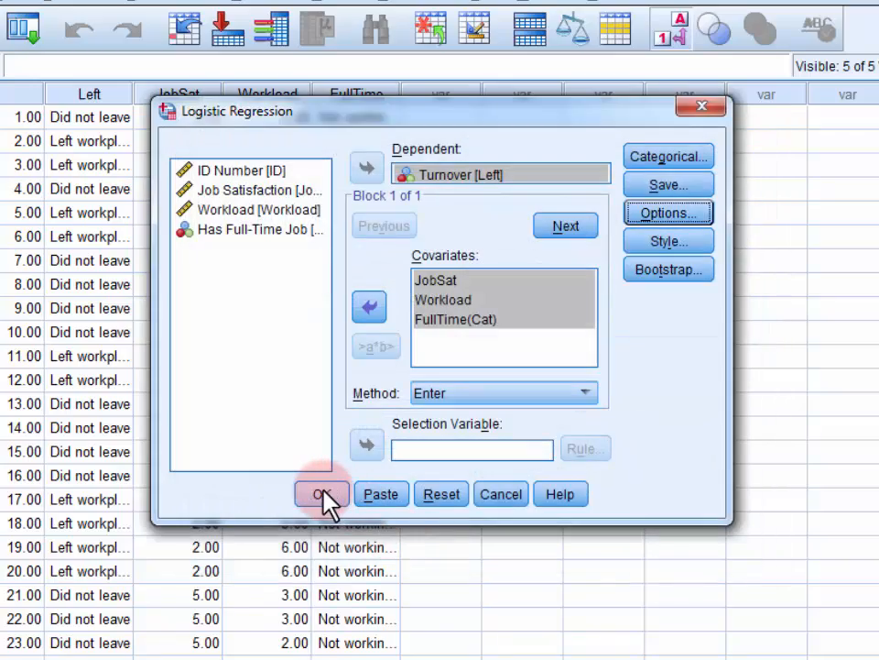